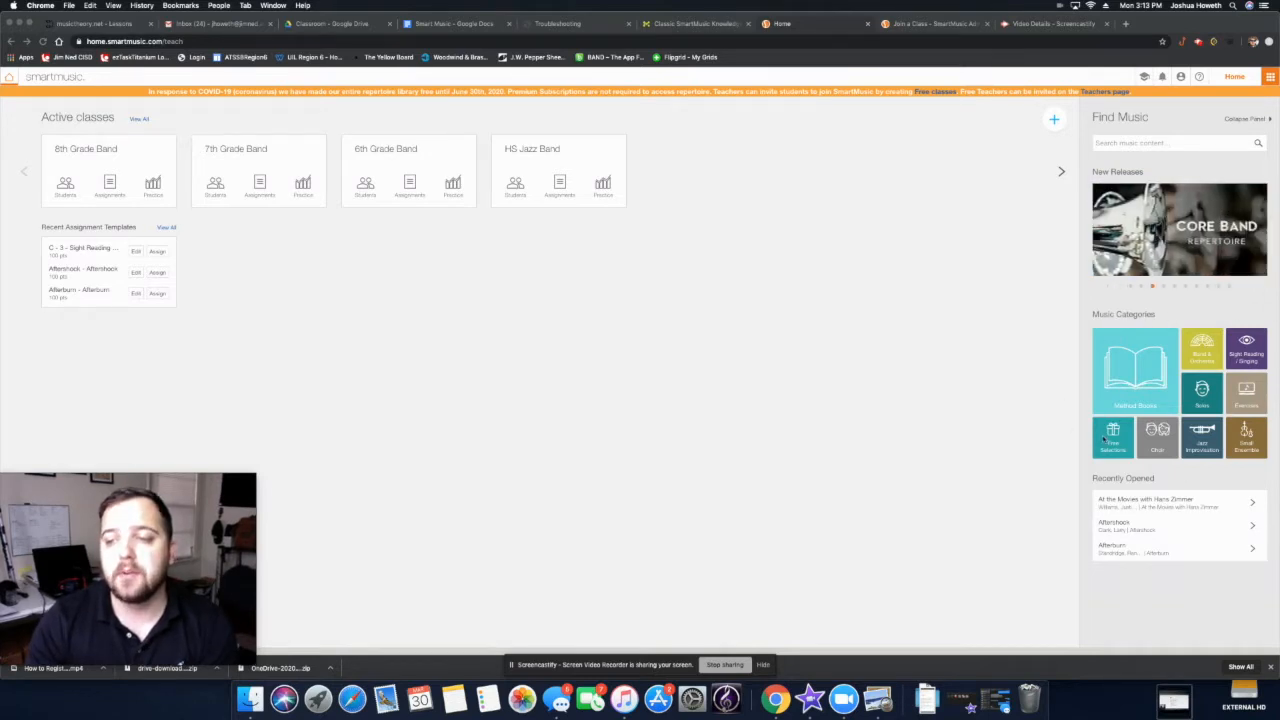
{"action": "mouse_move", "coordinate": [1185, 435]}
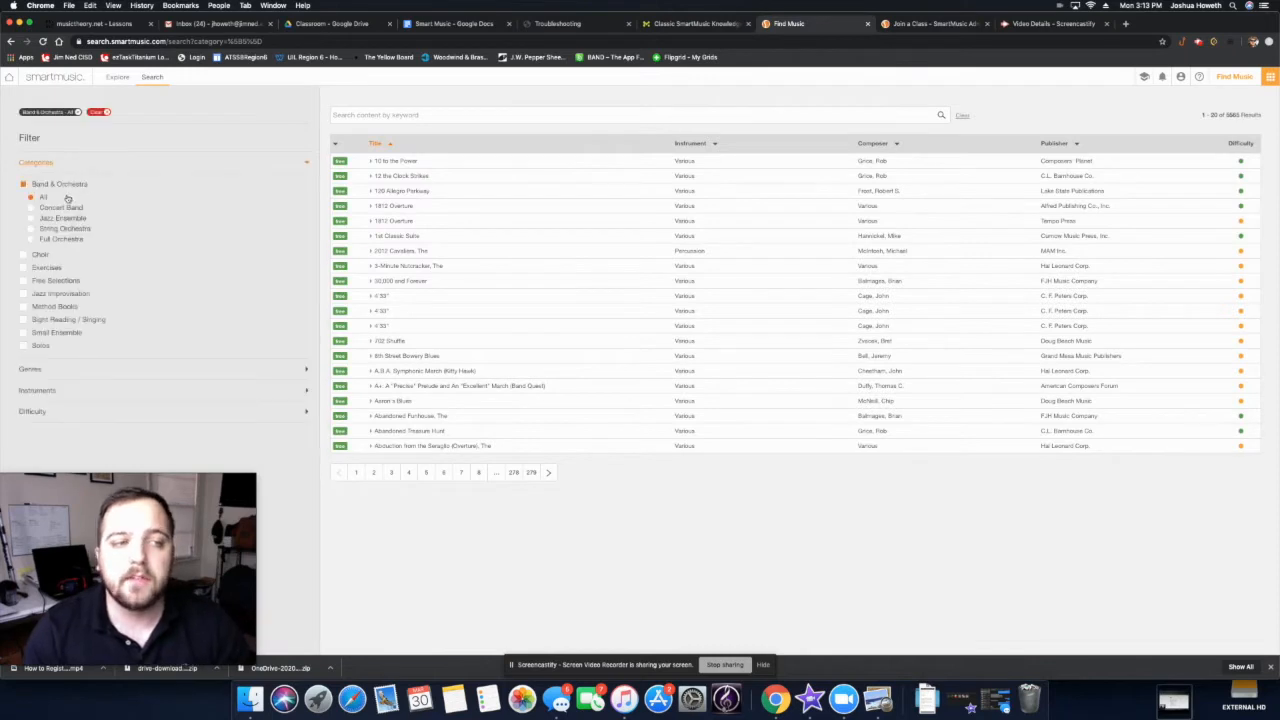
Filter the Band & Orchestra results to Concert Band titles.
{"action": "left_click", "coordinate": [62, 207]}
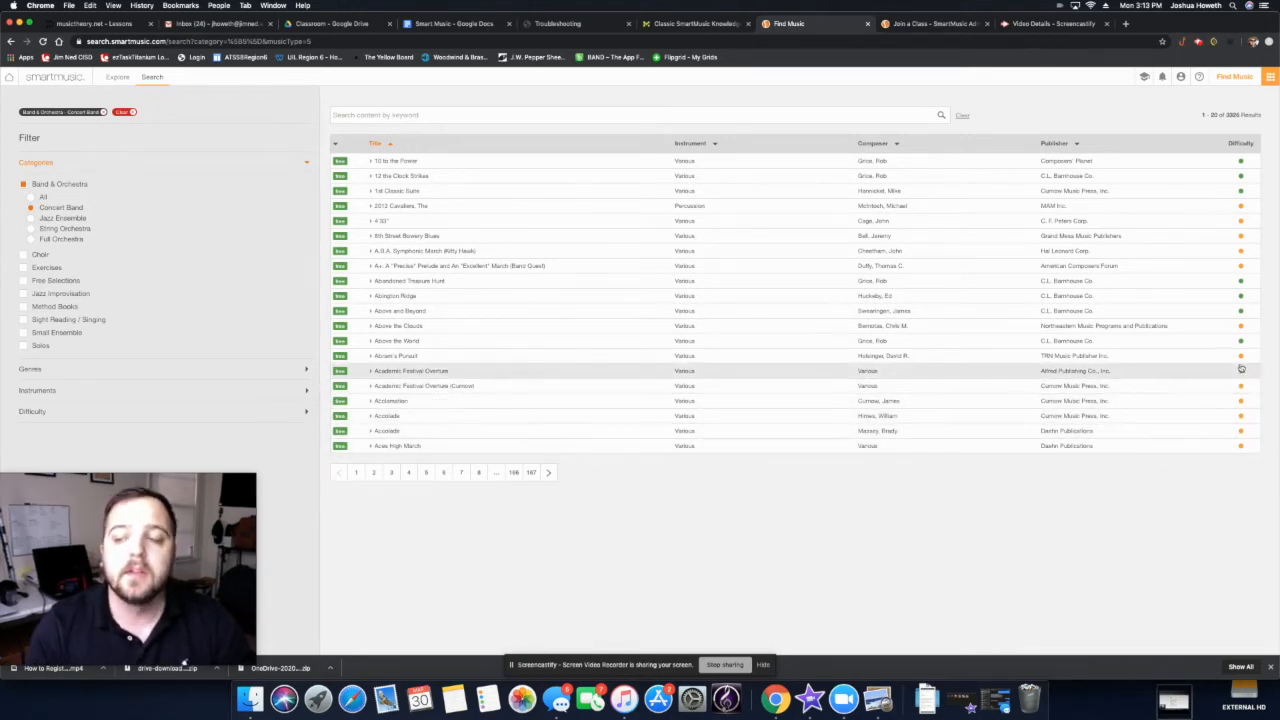
{"action": "mouse_move", "coordinate": [567, 342]}
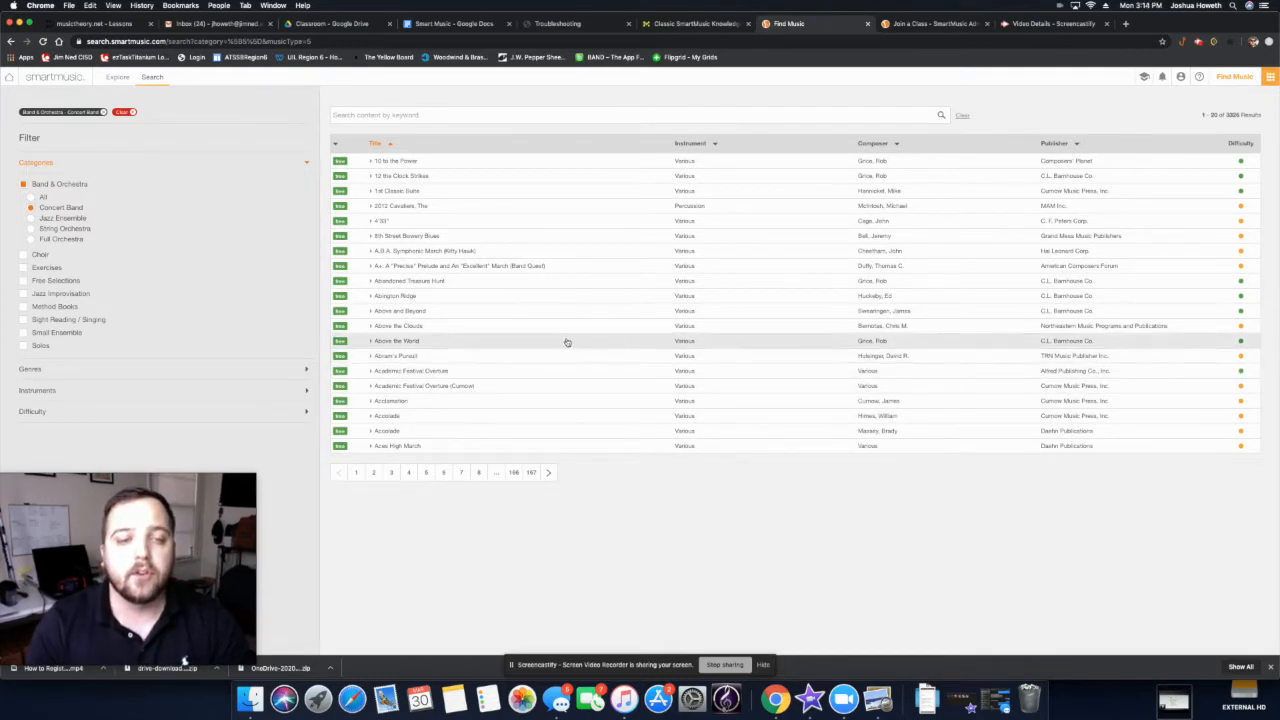
{"action": "mouse_move", "coordinate": [605, 173]}
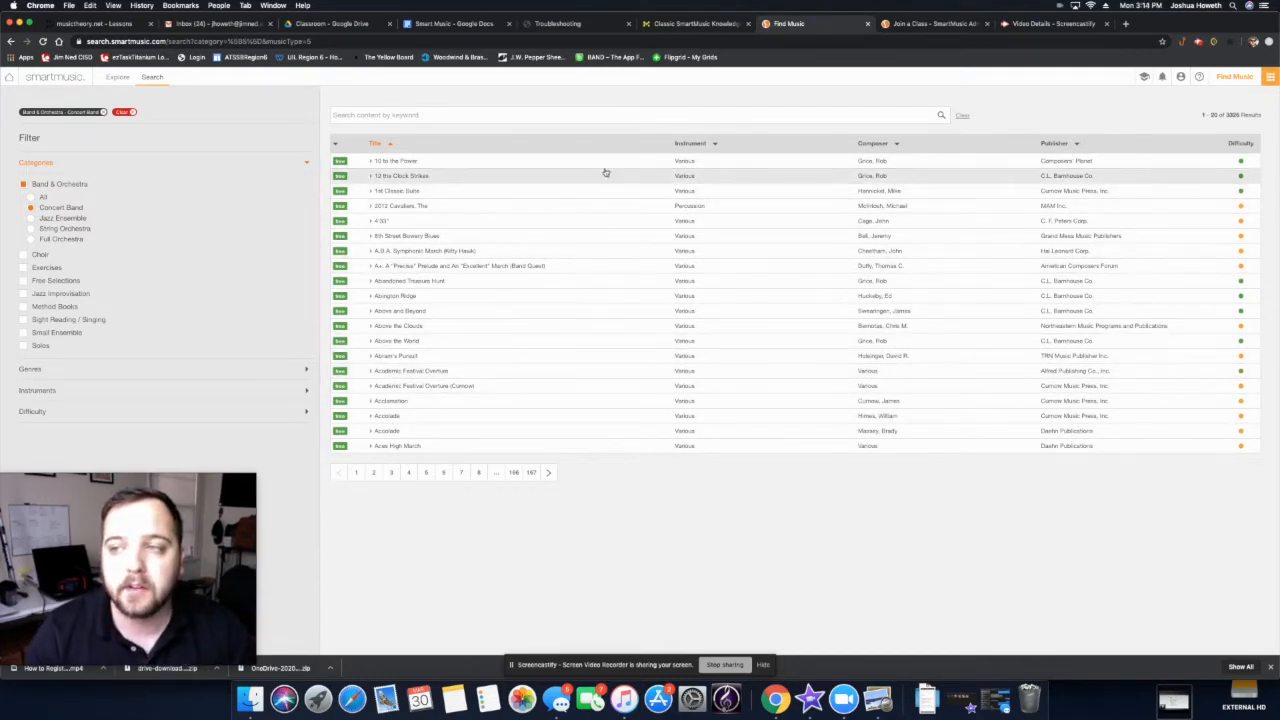
Search for 'blue ridge reel' and expand the Blue Ridge Reel result's details.
{"action": "type", "text": "blue ridge reel"}
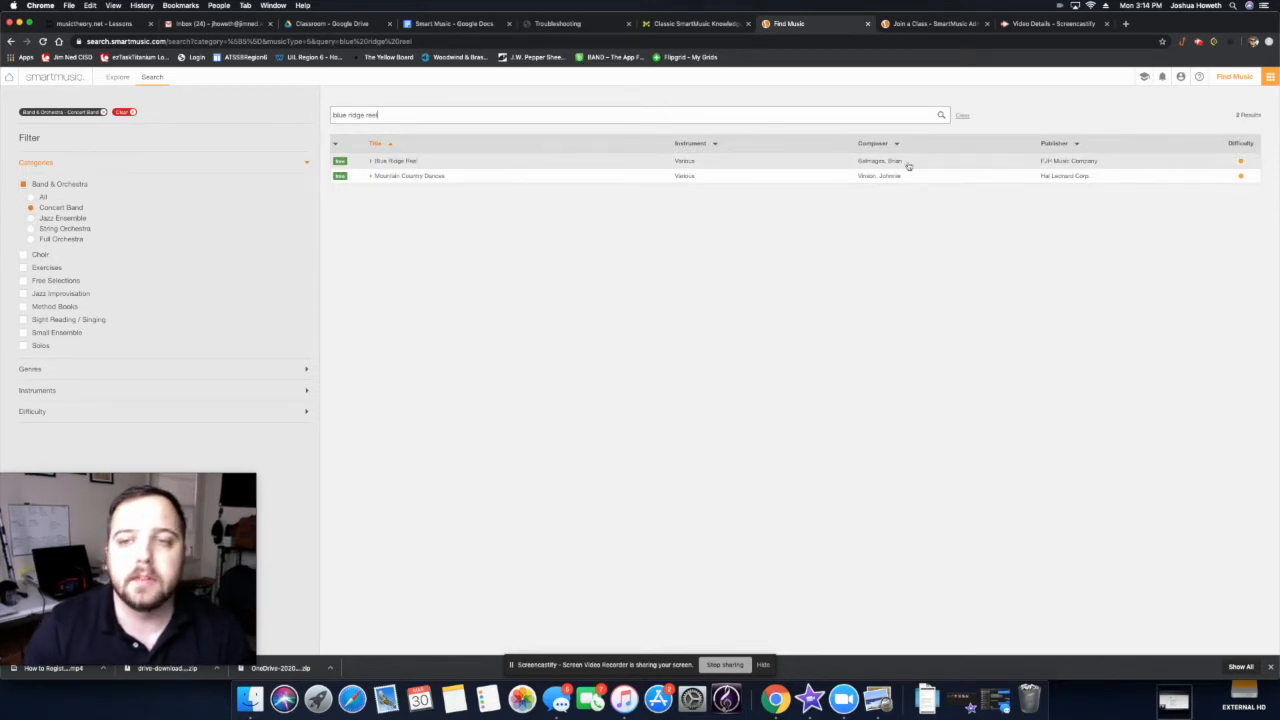
{"action": "left_click", "coordinate": [395, 160]}
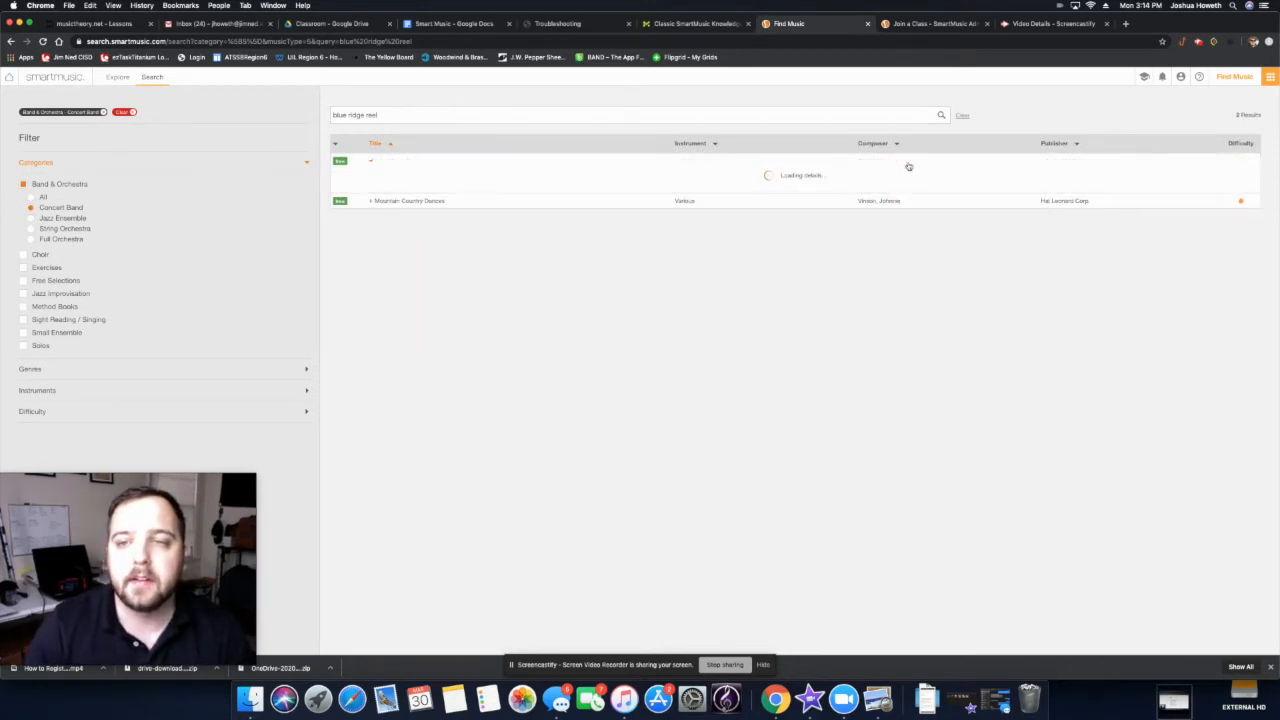
{"action": "left_click", "coordinate": [408, 160]}
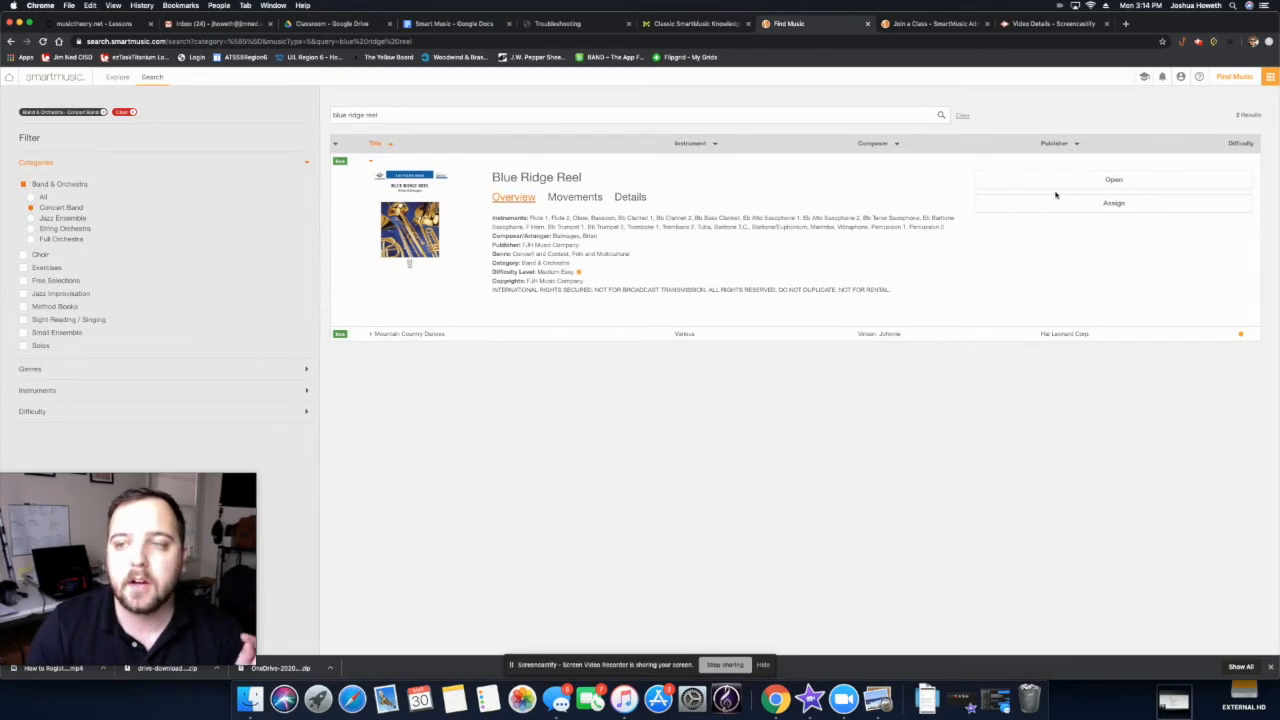
Open Blue Ridge Reel with Flute as the instrument and the Flute 1 part.
{"action": "left_click", "coordinate": [1113, 203]}
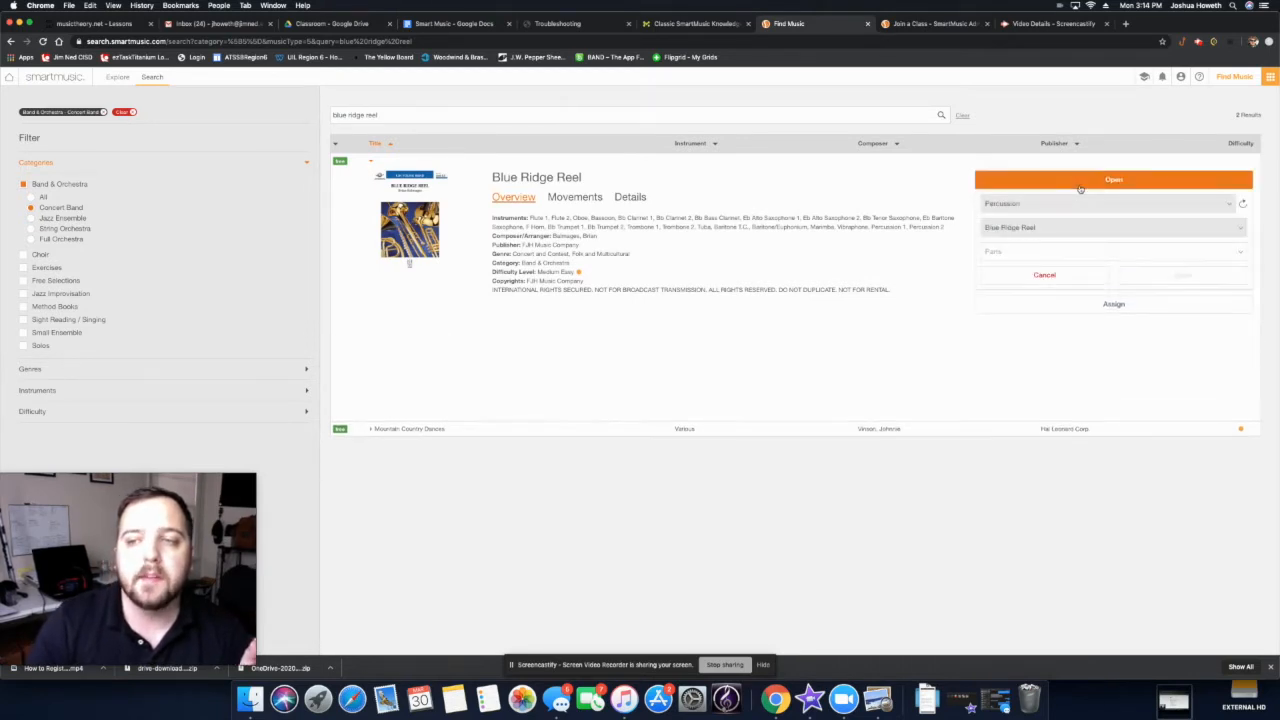
{"action": "mouse_move", "coordinate": [1010, 213]}
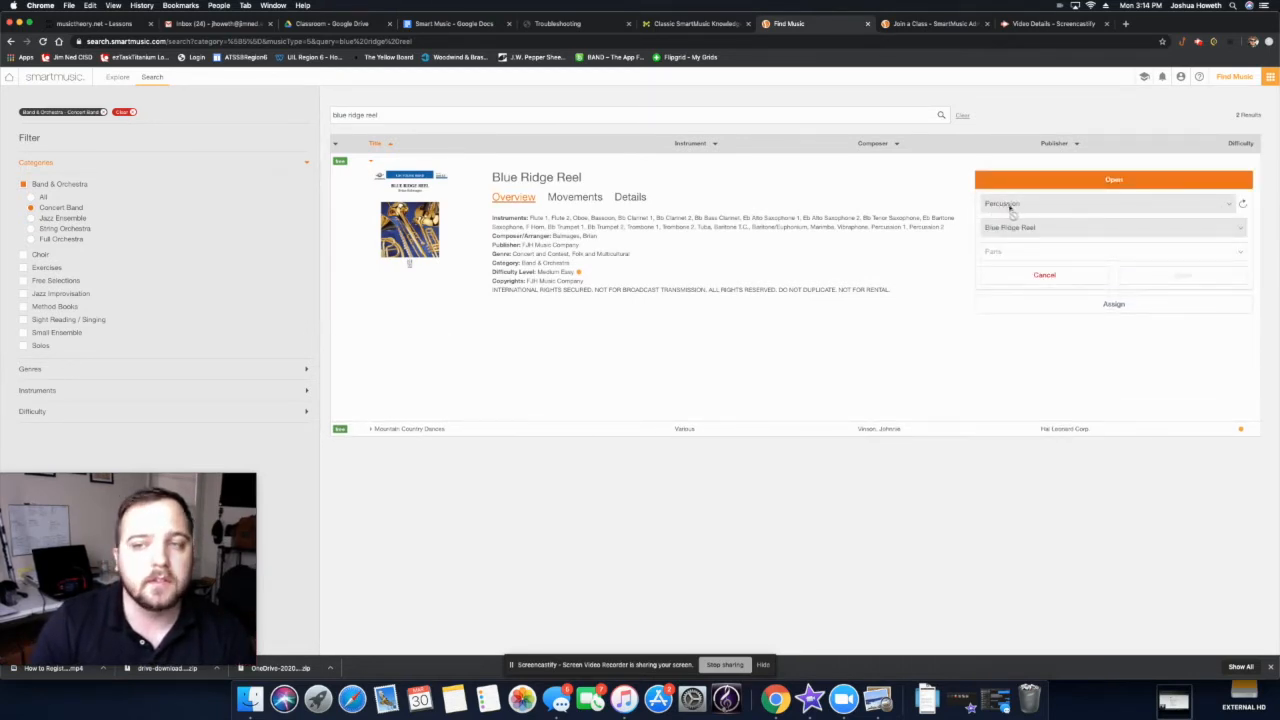
{"action": "left_click", "coordinate": [1110, 203]}
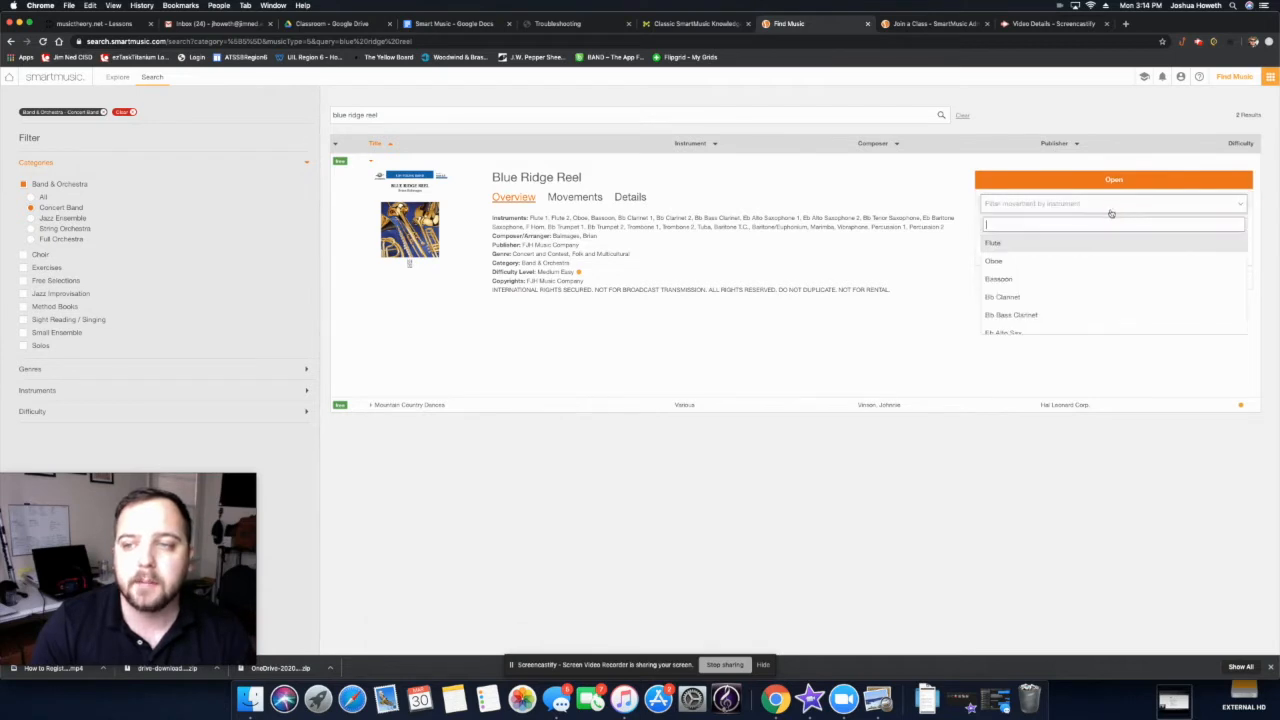
{"action": "left_click", "coordinate": [993, 242]}
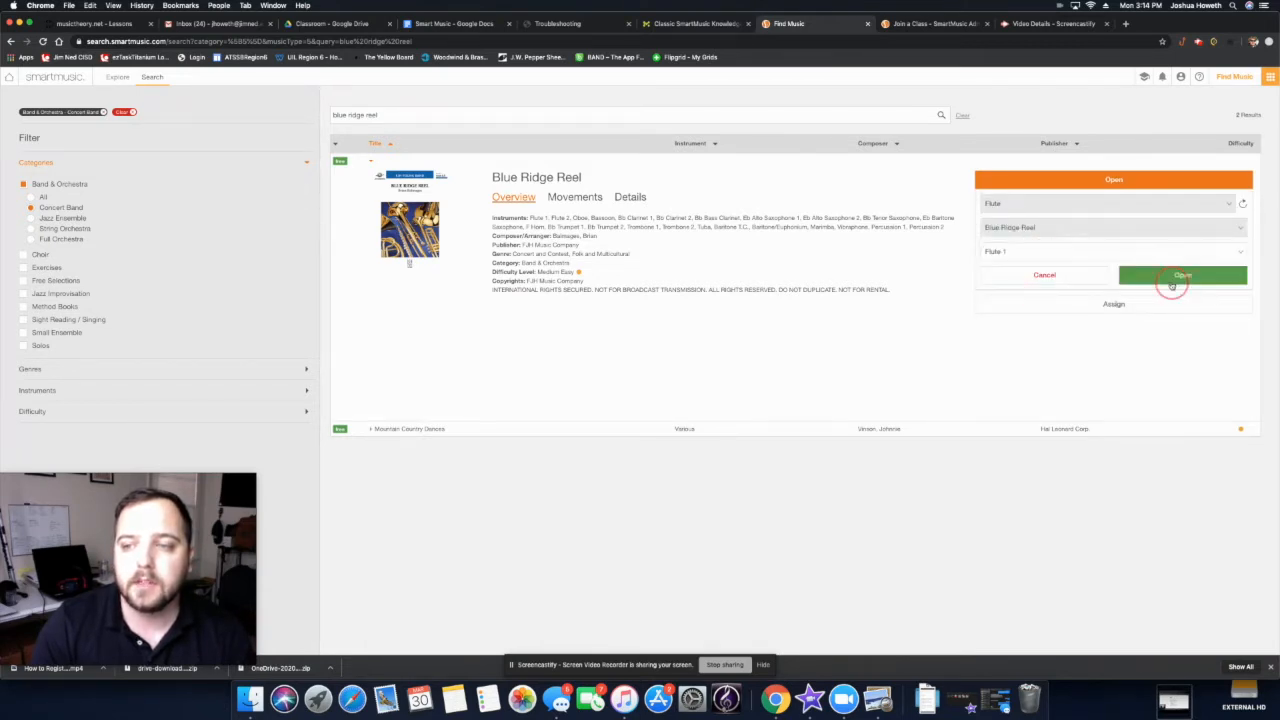
{"action": "left_click", "coordinate": [1182, 275]}
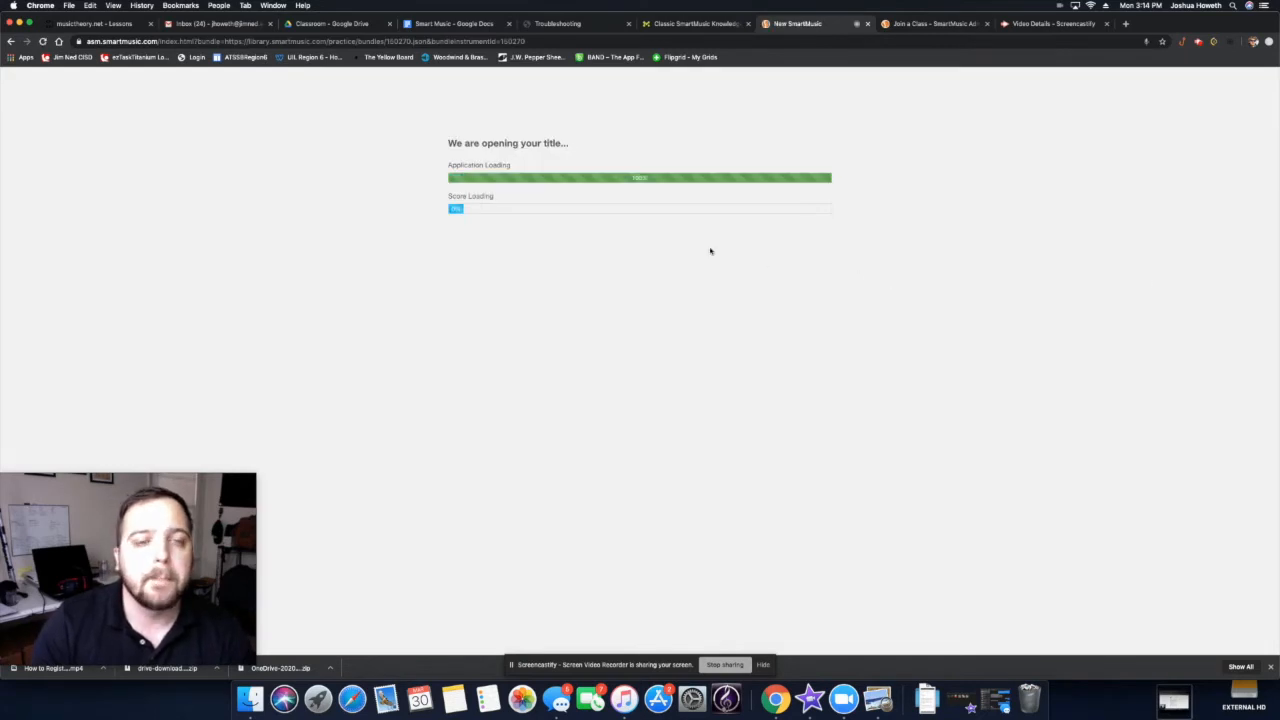
{"action": "mouse_move", "coordinate": [686, 256]}
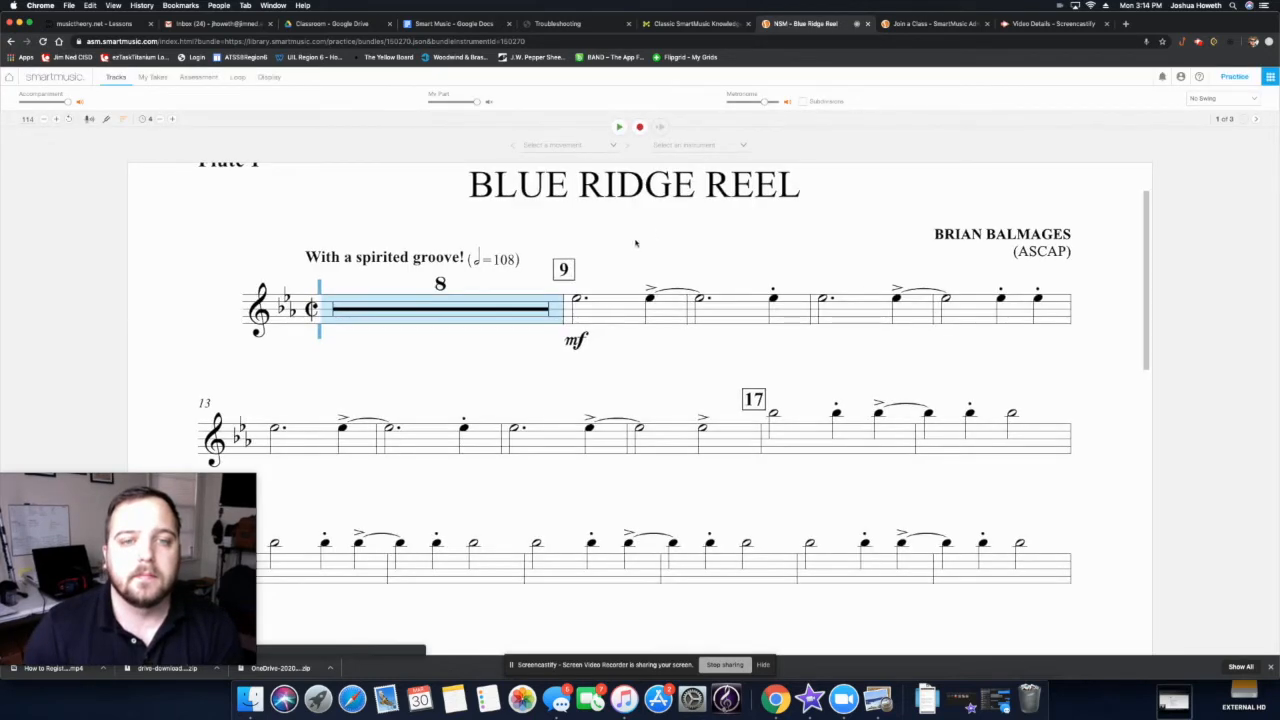
{"action": "mouse_move", "coordinate": [827, 128]}
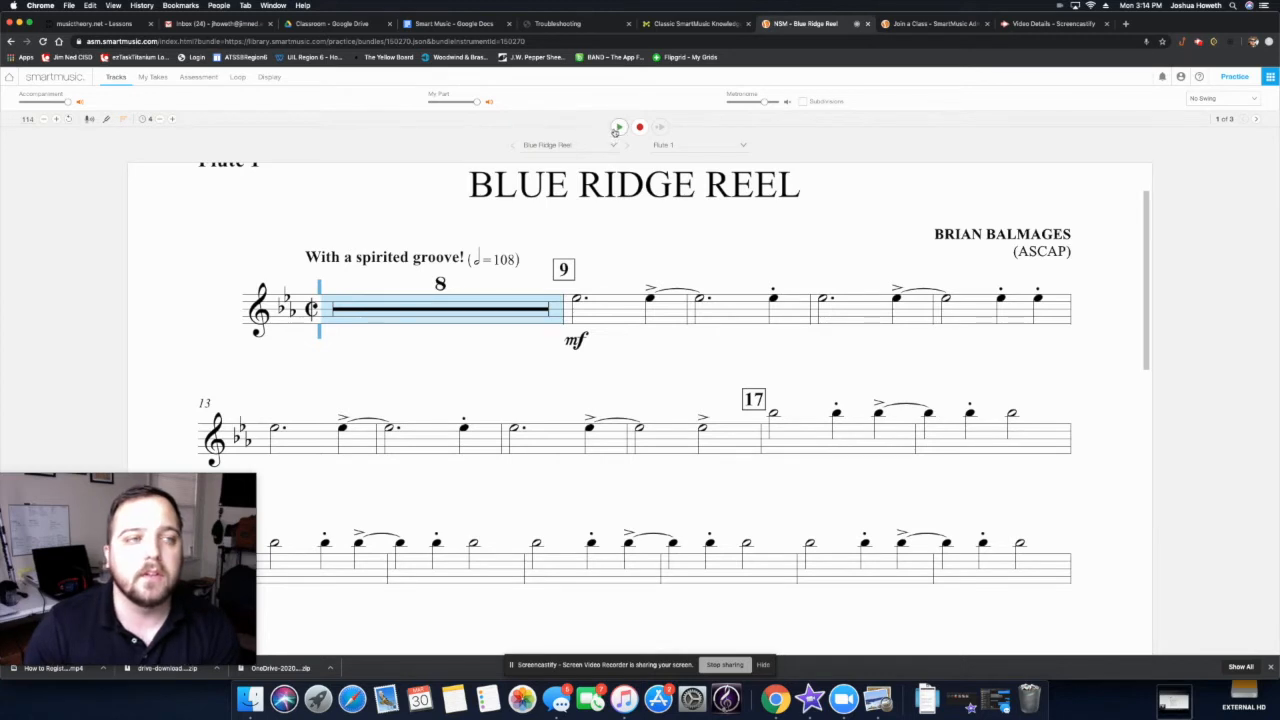
Play the Flute 1 part from the beginning.
{"action": "left_click", "coordinate": [617, 127]}
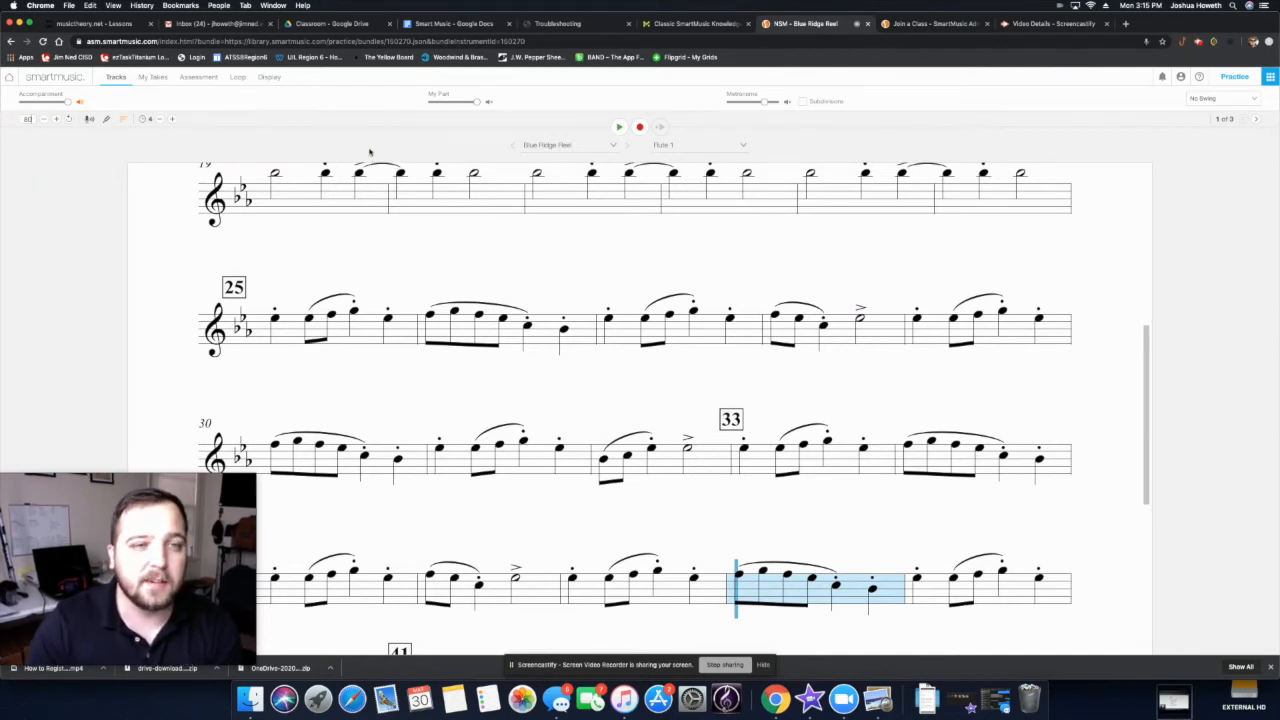
Resume playback of the flute part, then pause it at measure 41.
{"action": "left_click", "coordinate": [618, 127]}
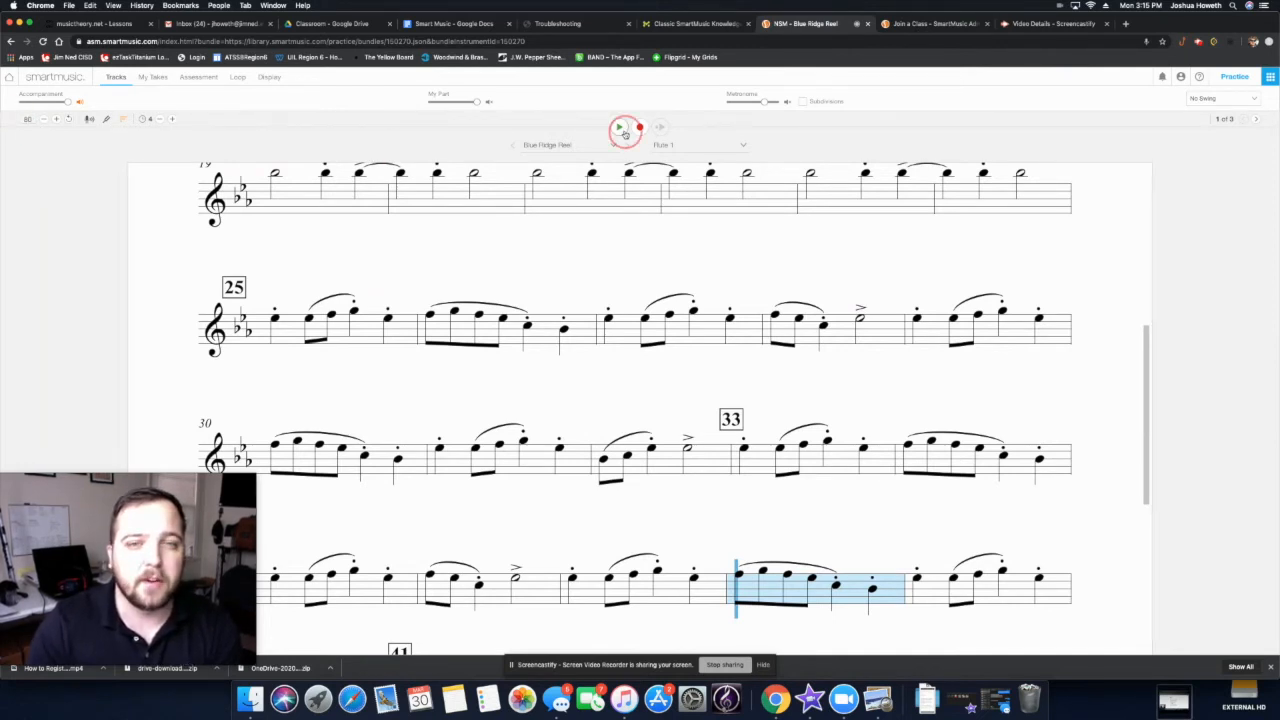
{"action": "left_click", "coordinate": [619, 127]}
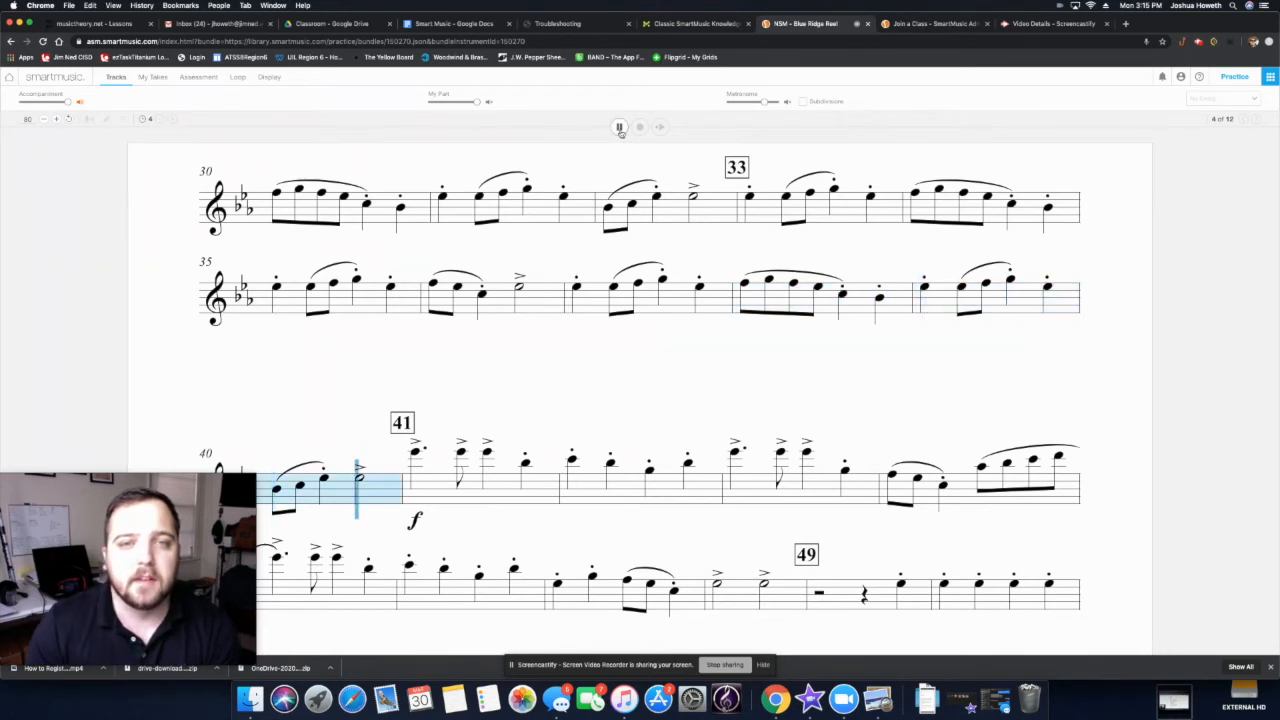
{"action": "left_click", "coordinate": [619, 127]}
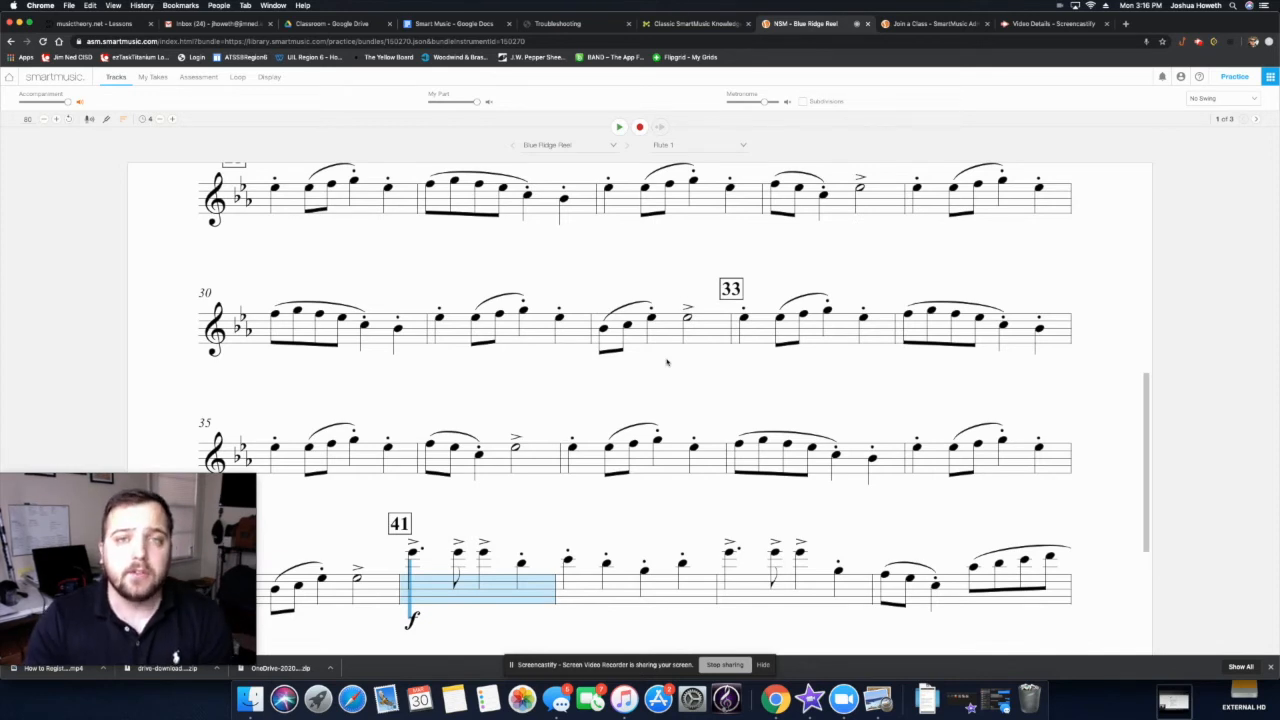
{"action": "mouse_move", "coordinate": [658, 360]}
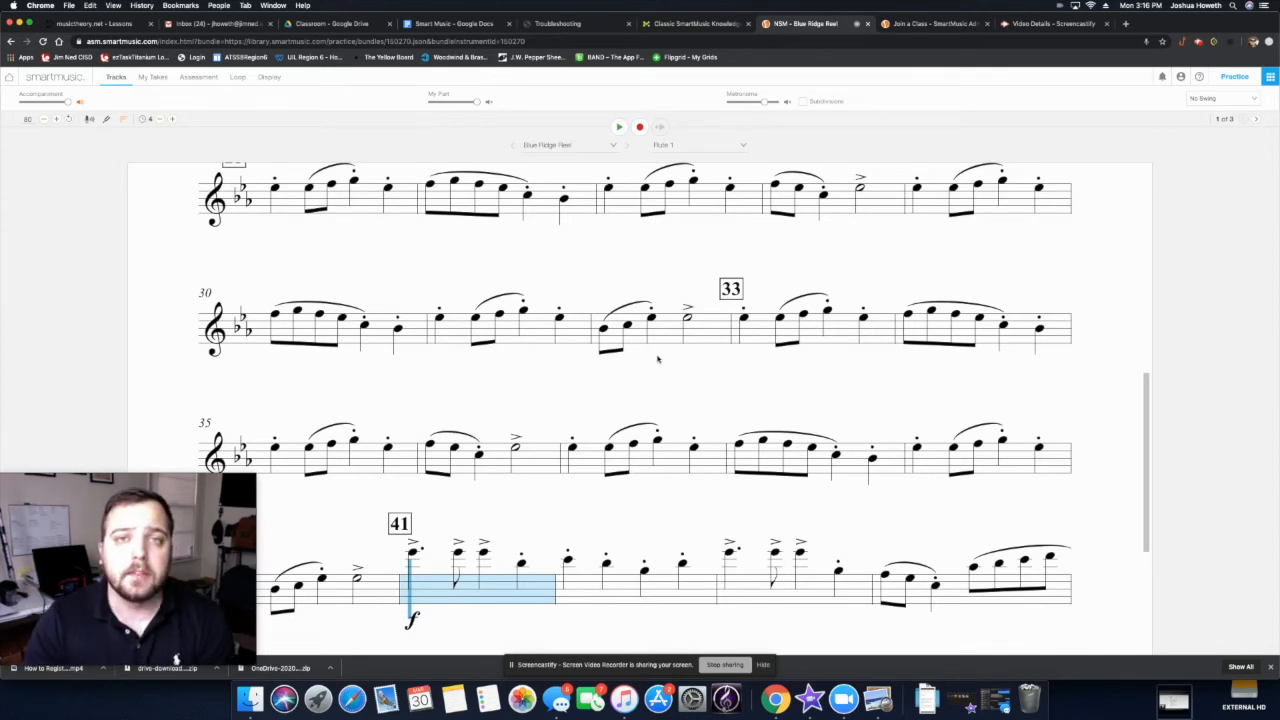